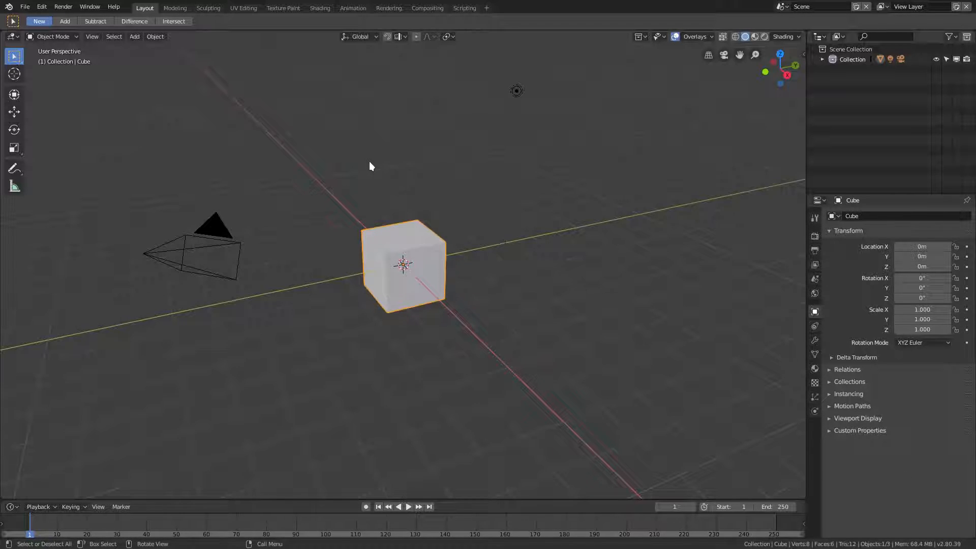
Step: Bring up the File menu to reach the Import format list
{"action": "left_click", "coordinate": [24, 7]}
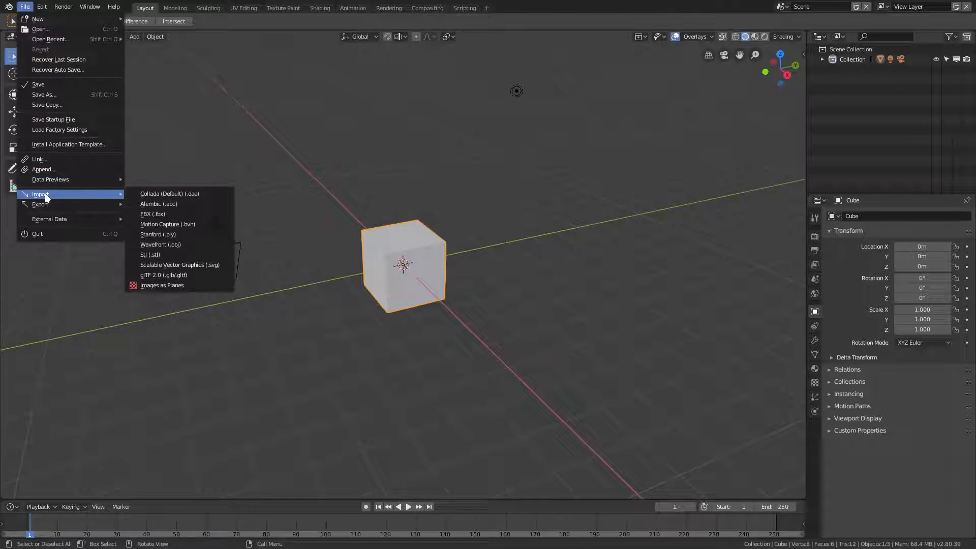
{"action": "mouse_move", "coordinate": [160, 244]}
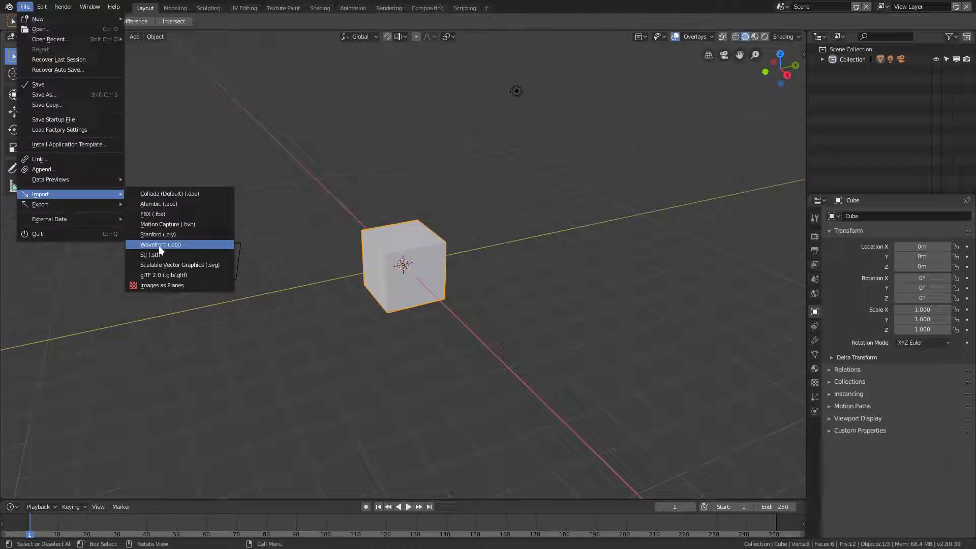
Step: Import NAPOLEON.OBJ from Downloads as a Wavefront OBJ beside the default cube
{"action": "left_click", "coordinate": [161, 244]}
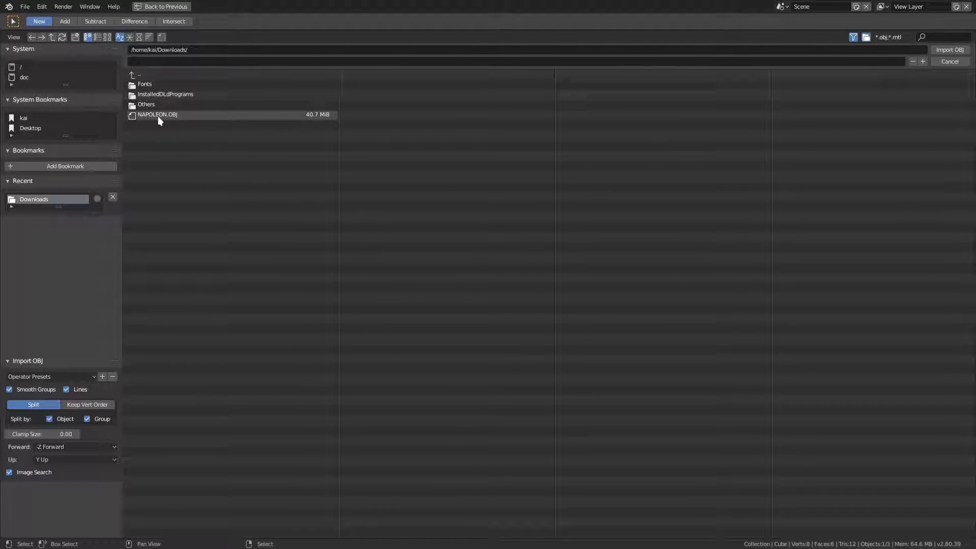
{"action": "left_click", "coordinate": [157, 114]}
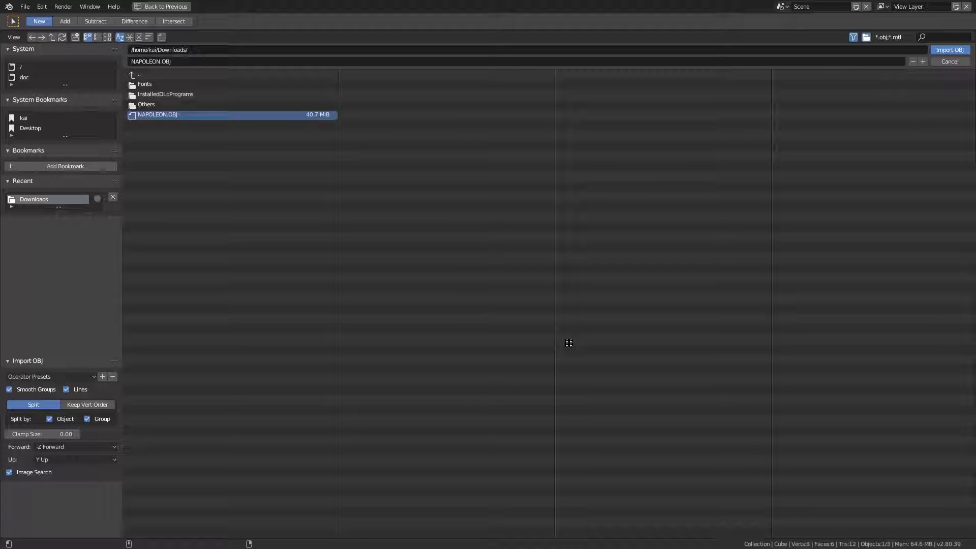
{"action": "left_click", "coordinate": [949, 50]}
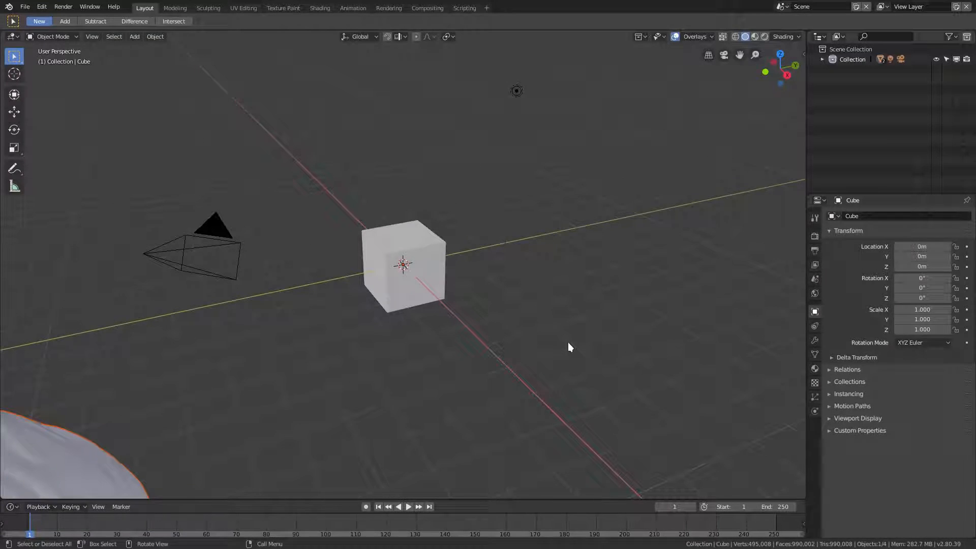
Step: Scale the bust down to 0.008 and rotate it 180° on the X axis
{"action": "scroll", "scroll_direction": "down", "scroll_amount": 3}
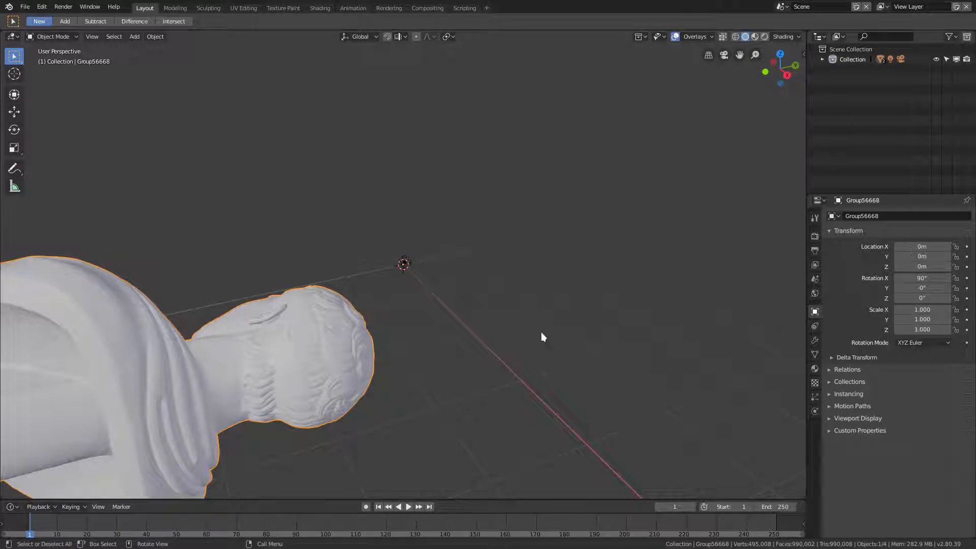
{"action": "key", "text": "s"}
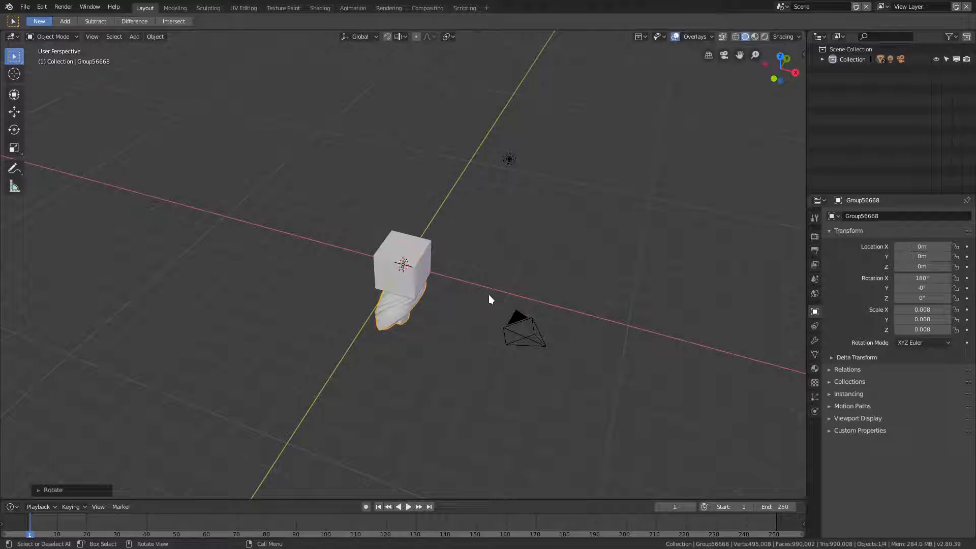
Step: Rotate the bust 90° on Z and raise it to stand on top of the cube
{"action": "left_click_drag", "start_coordinate": [401, 265], "coordinate": [426, 293]}
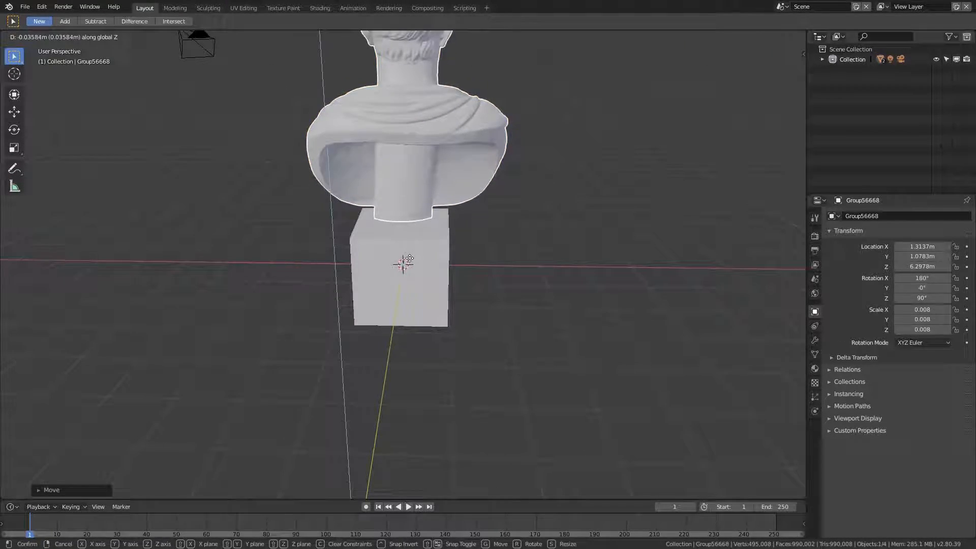
{"action": "left_click", "coordinate": [404, 258]}
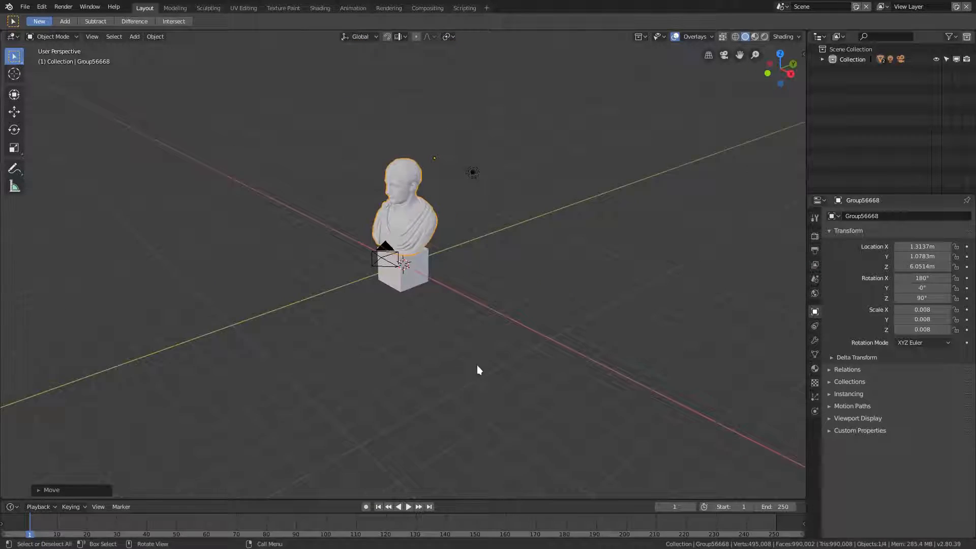